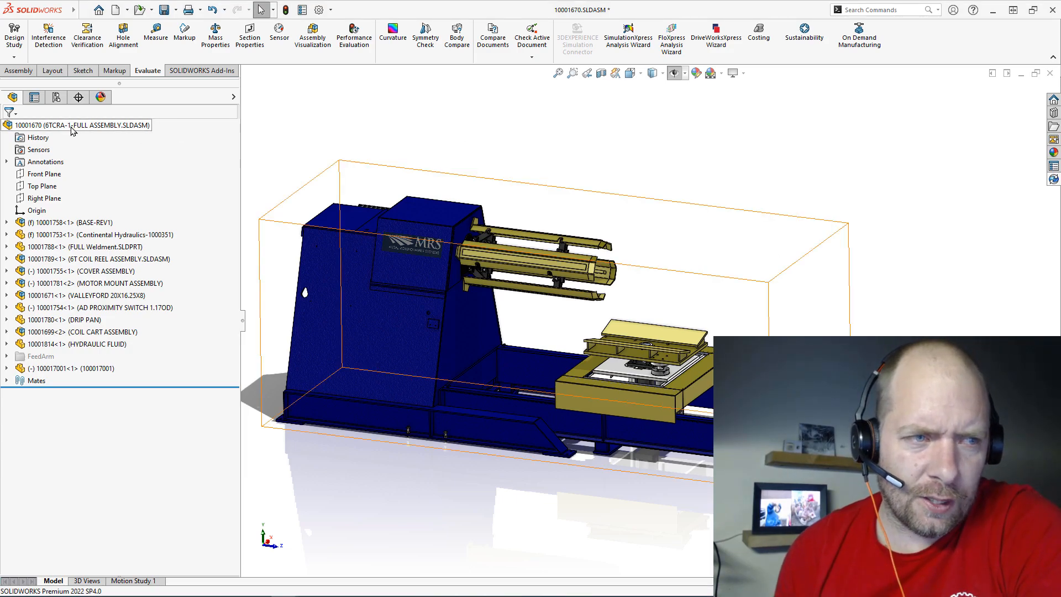
Step: Bring up the context menu on the top-level coil reel assembly node
right_click(80, 125)
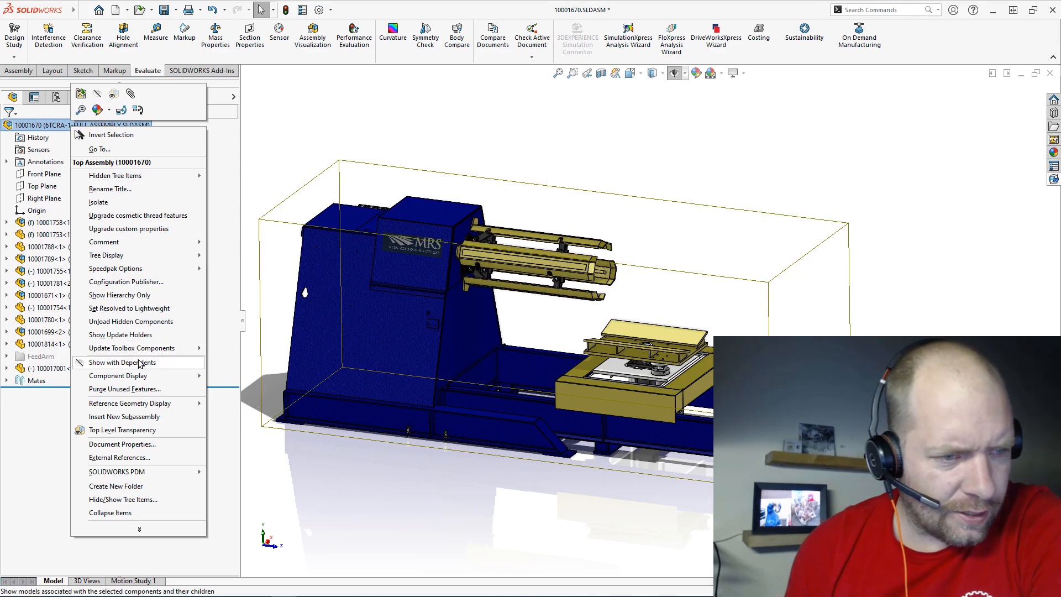
mouse_move(120, 458)
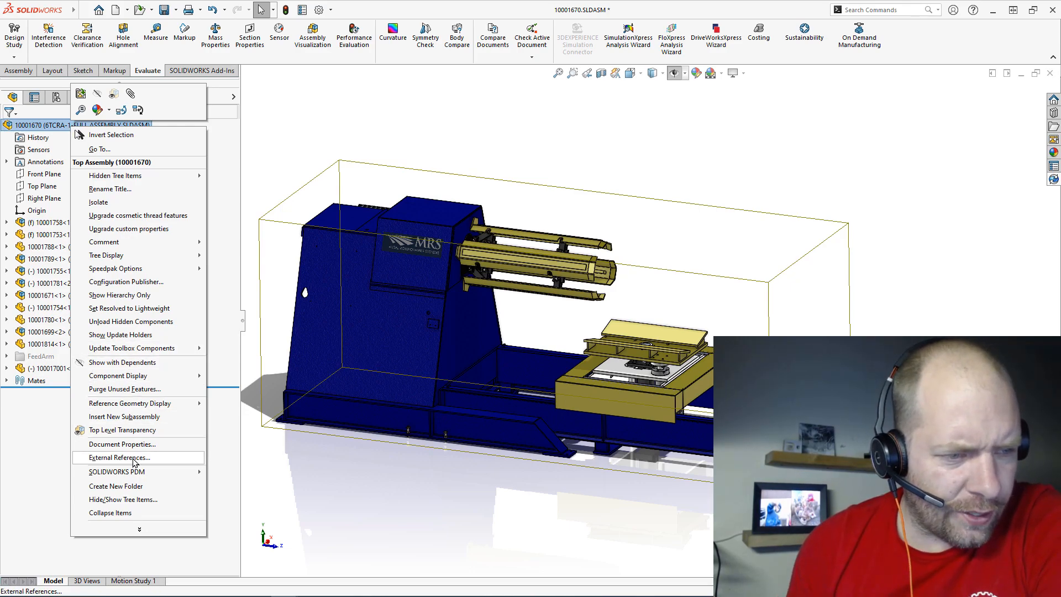
Step: Review the External References list, Lock All references and confirm with OK
left_click(121, 458)
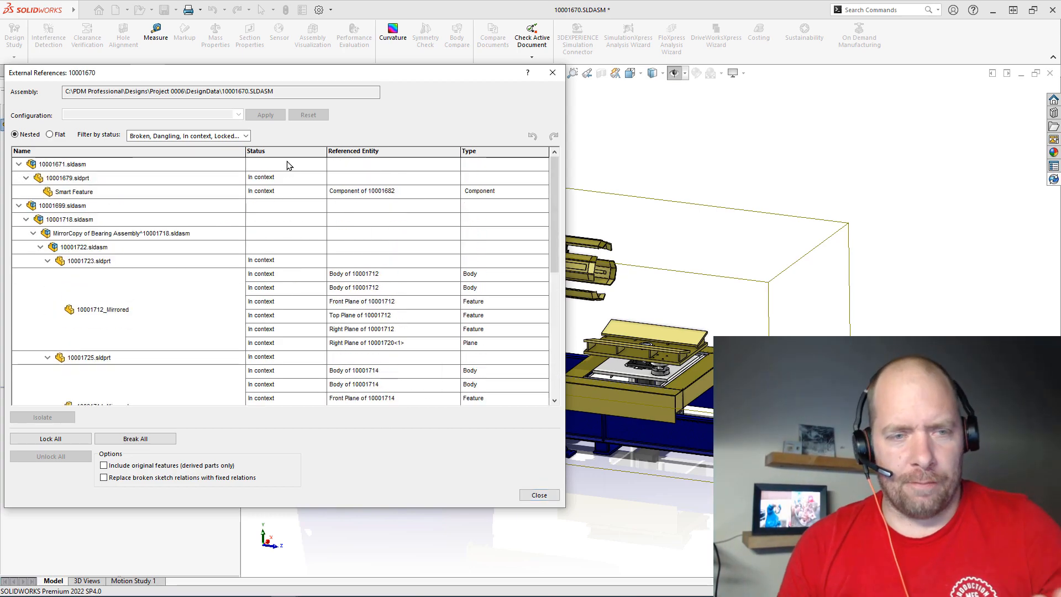
scroll("down", 3)
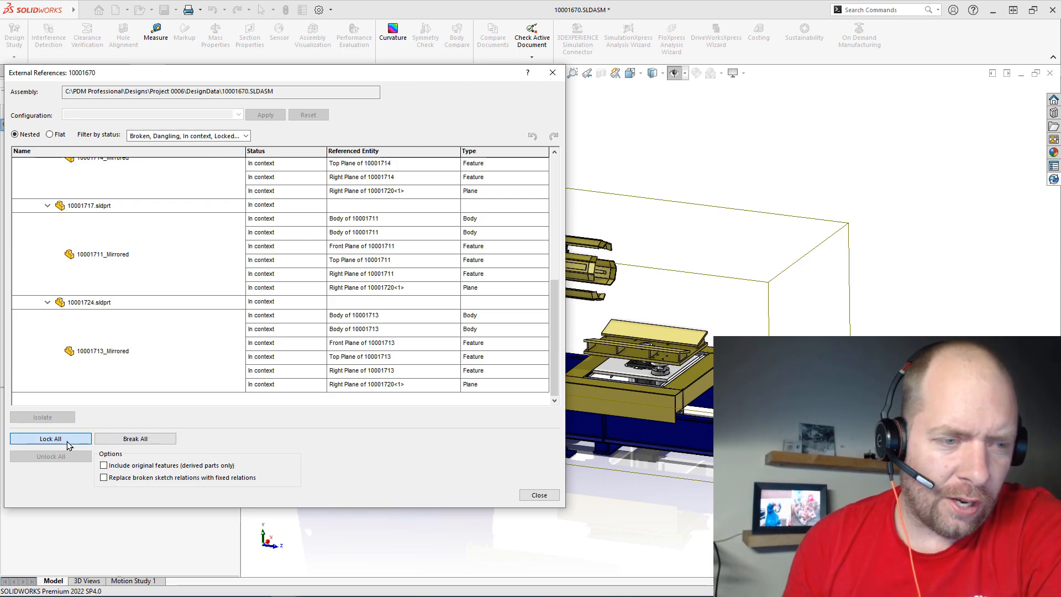
left_click(50, 439)
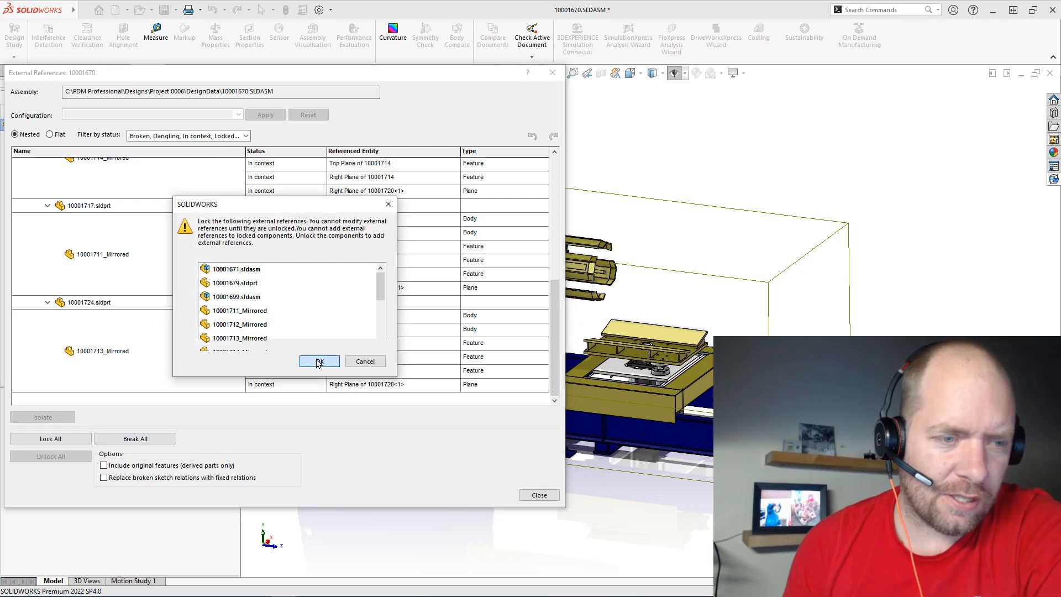
left_click(319, 360)
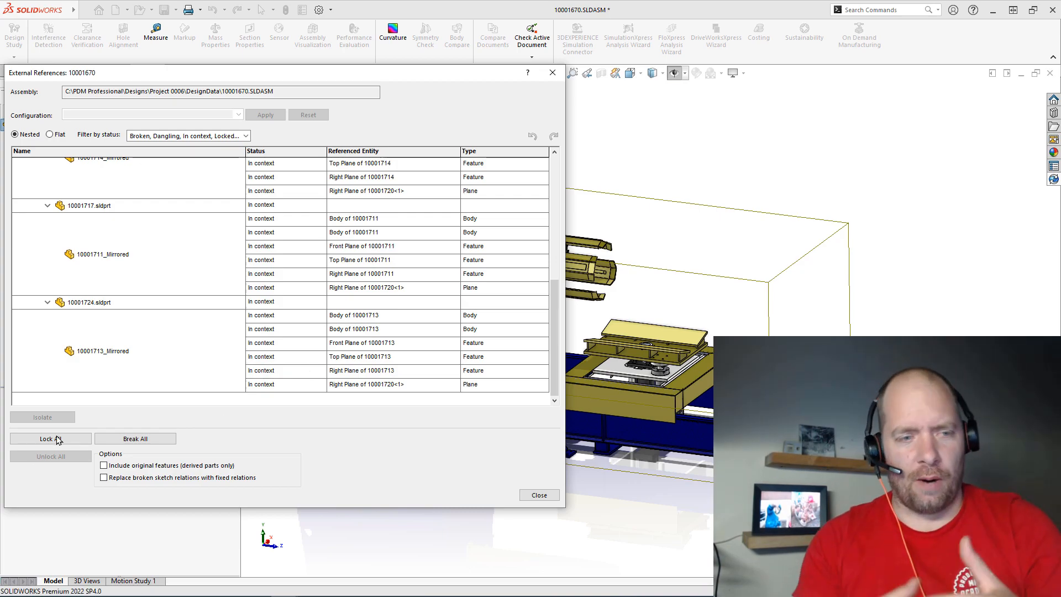
left_click(47, 439)
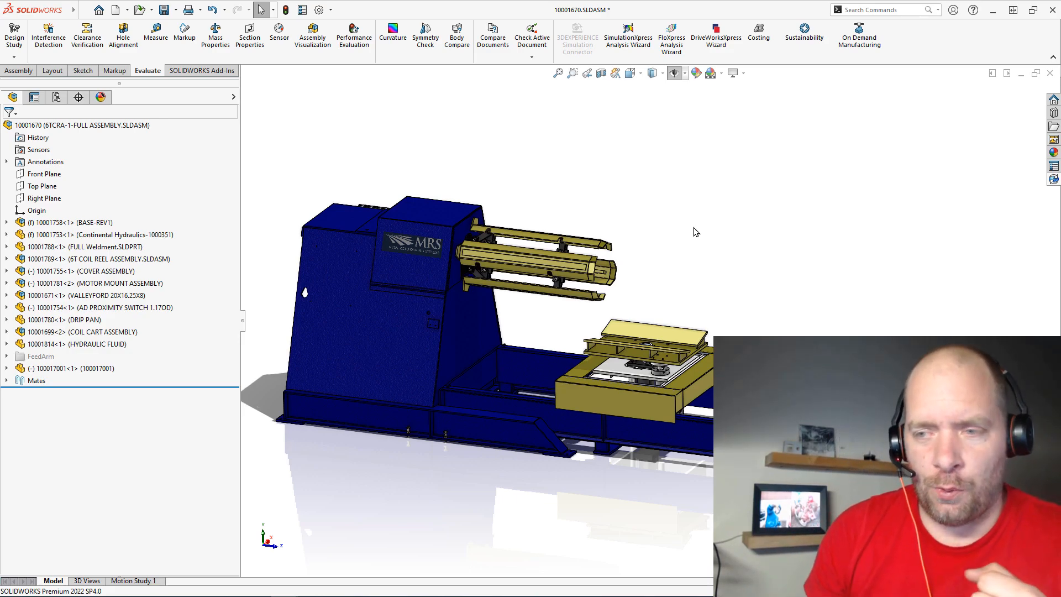
mouse_move(411, 95)
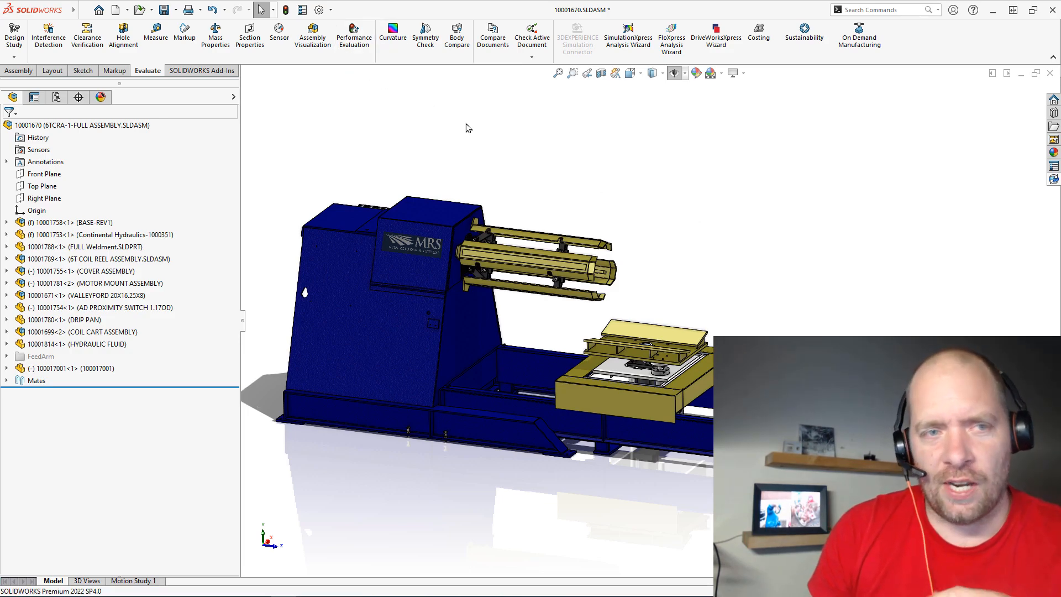
mouse_move(351, 126)
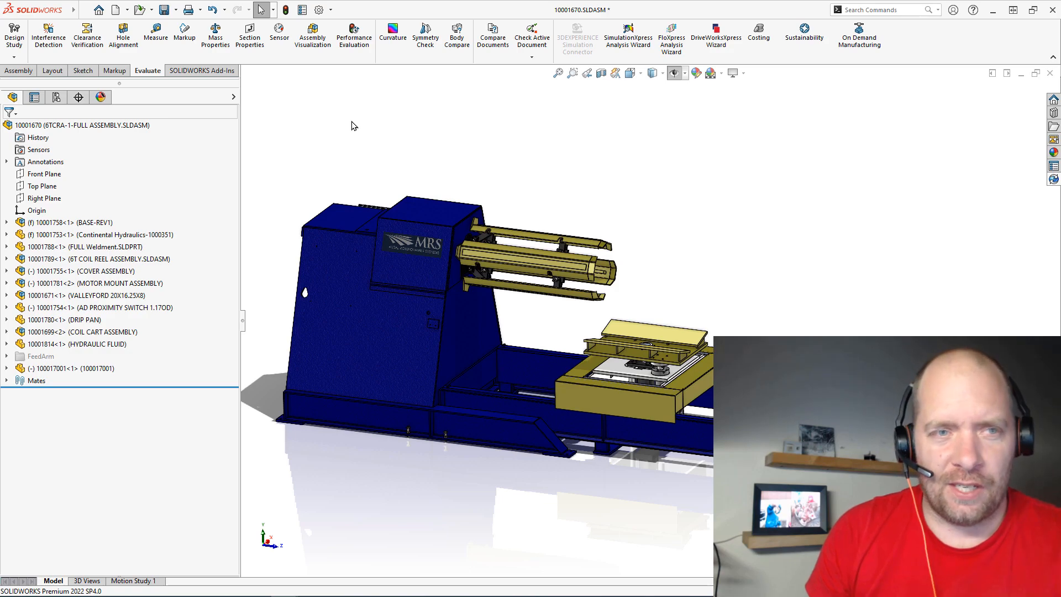
Step: Show Assembly Visualization with material columns beside component quantities
left_click(312, 37)
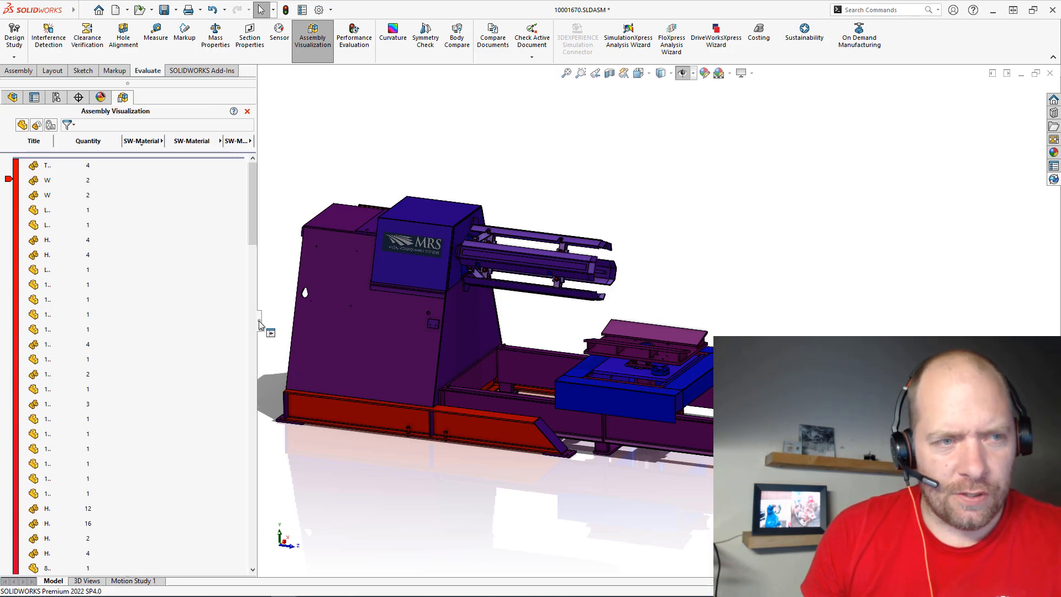
mouse_move(50, 125)
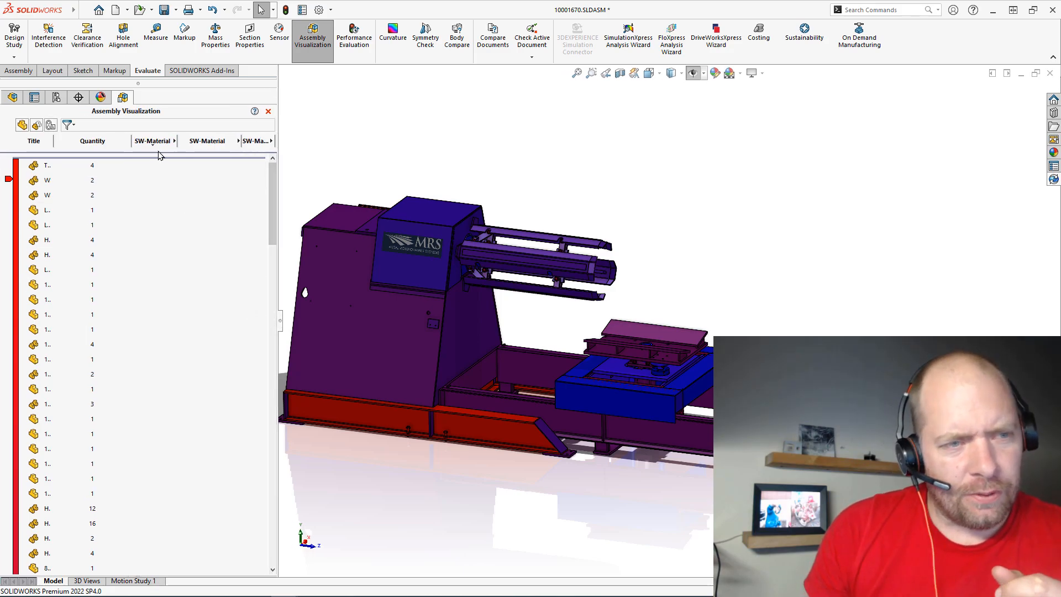
left_click(92, 254)
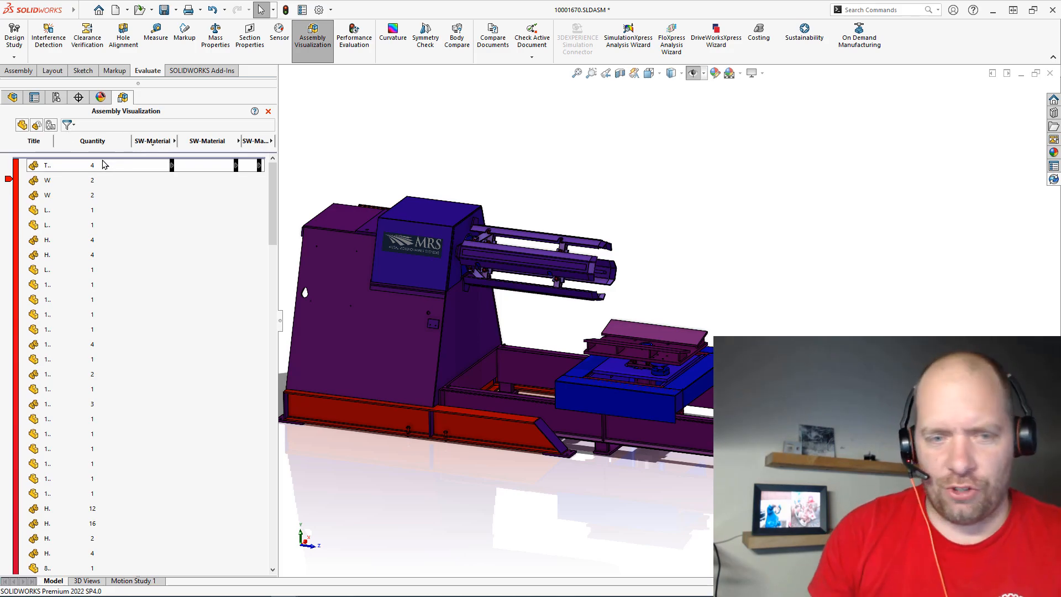
mouse_move(50, 125)
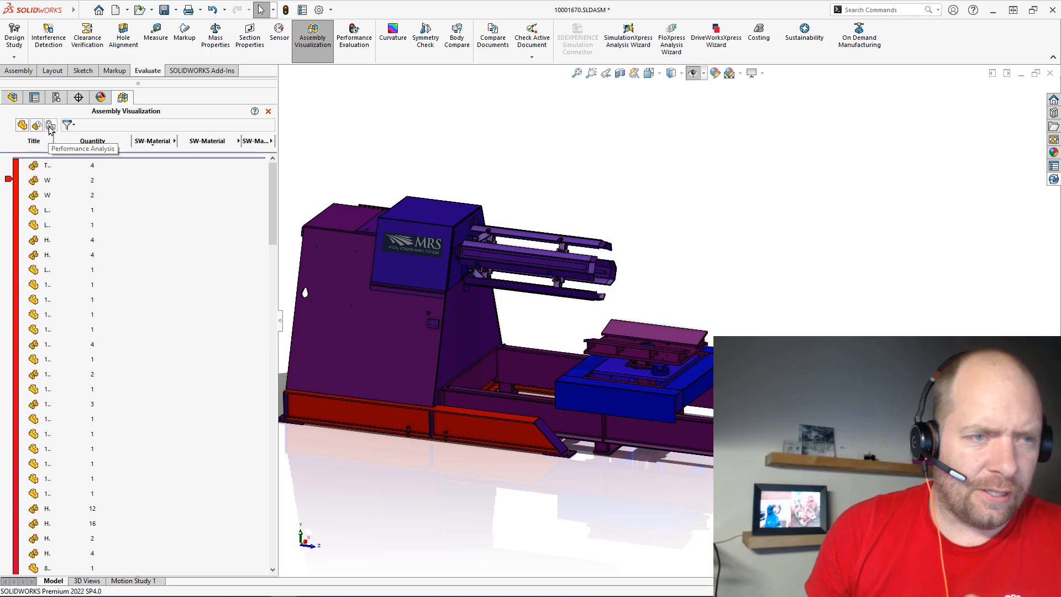
Step: Show Performance Analysis figures and sort components by rebuild and open time
left_click(51, 125)
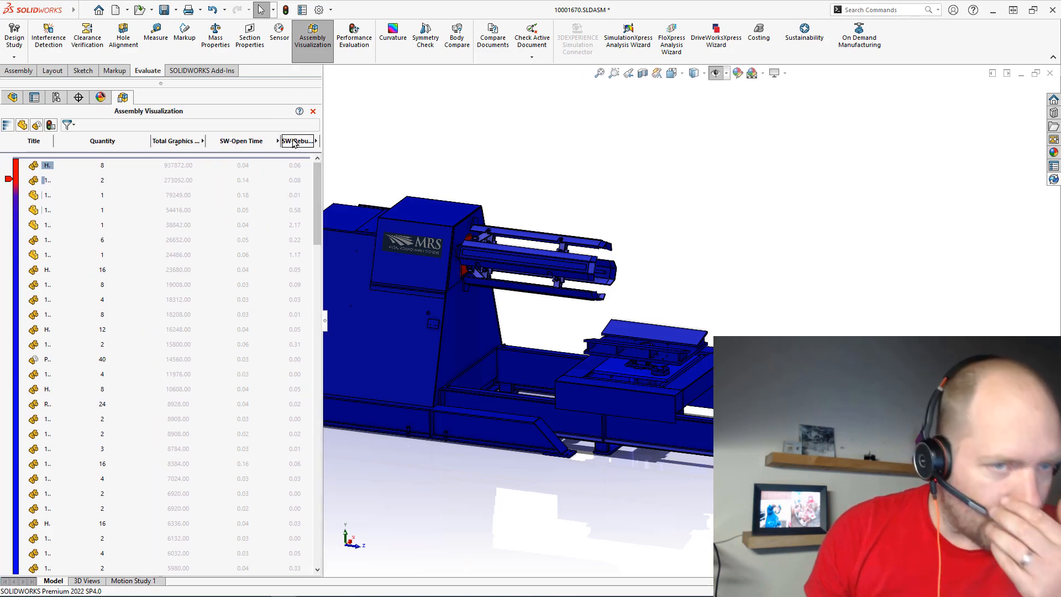
left_click(299, 141)
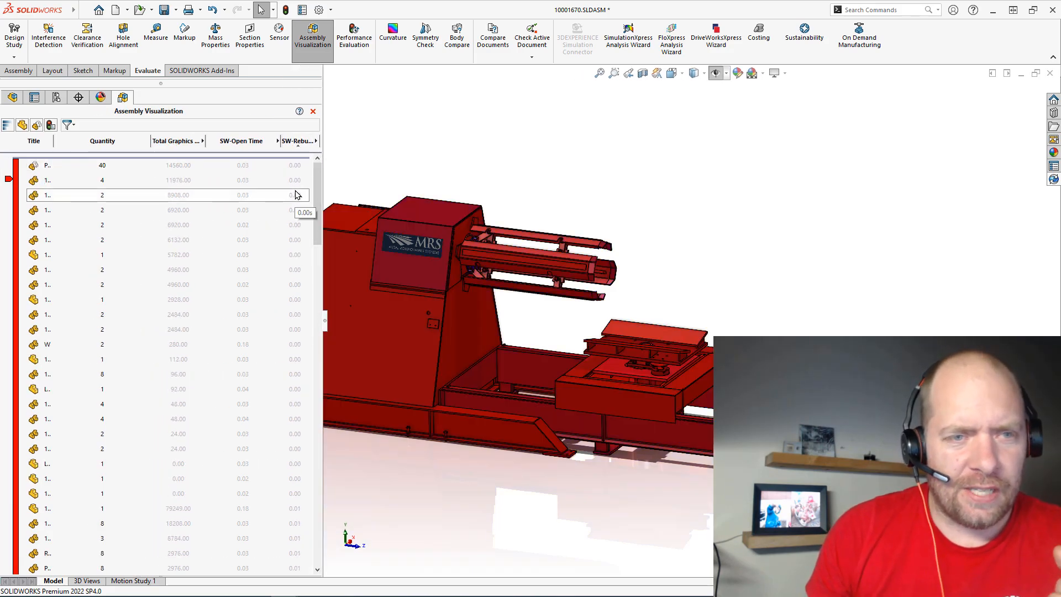
left_click(299, 140)
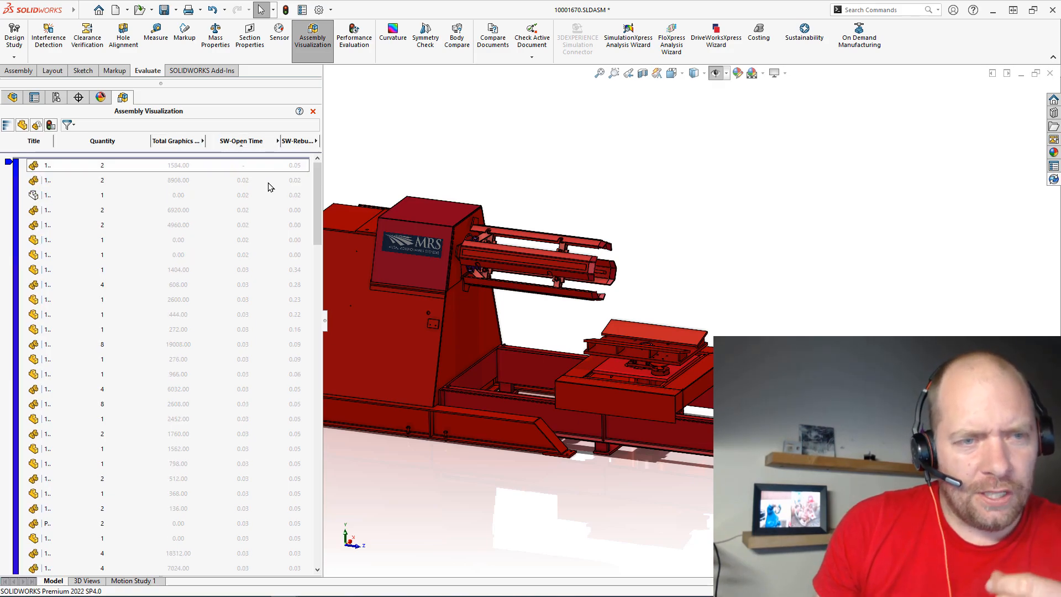
left_click(240, 140)
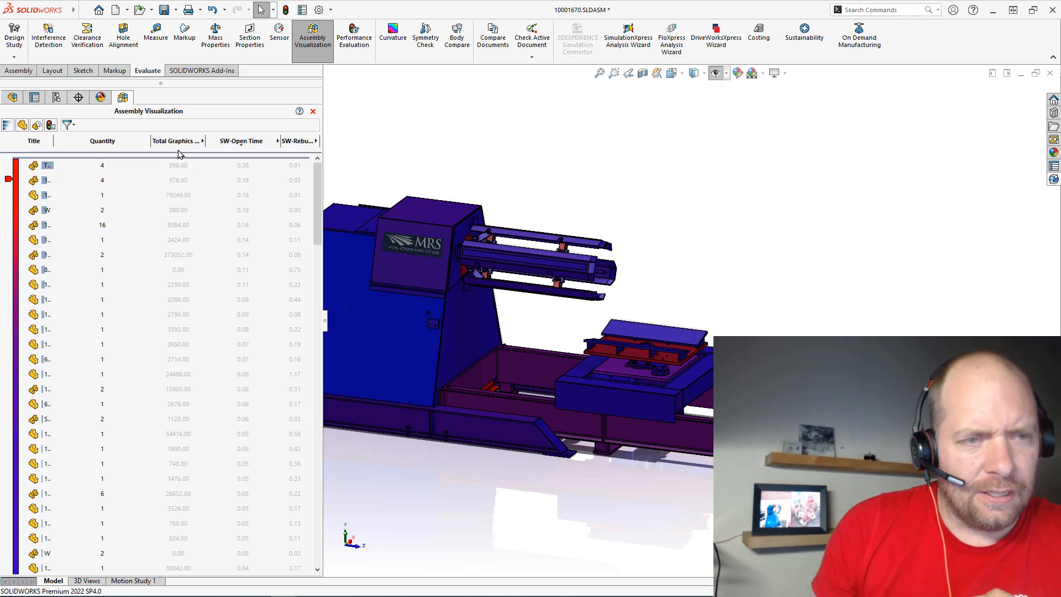
Step: Sort by total graphics triangles, highest first, and open the heaviest hex bolt on its own
left_click(175, 140)
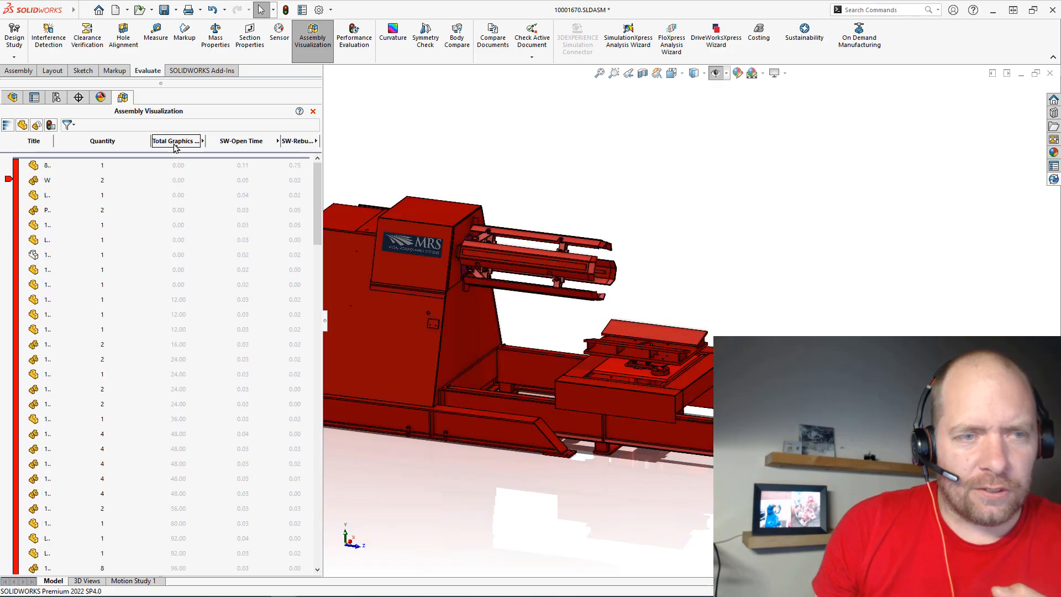
left_click(173, 140)
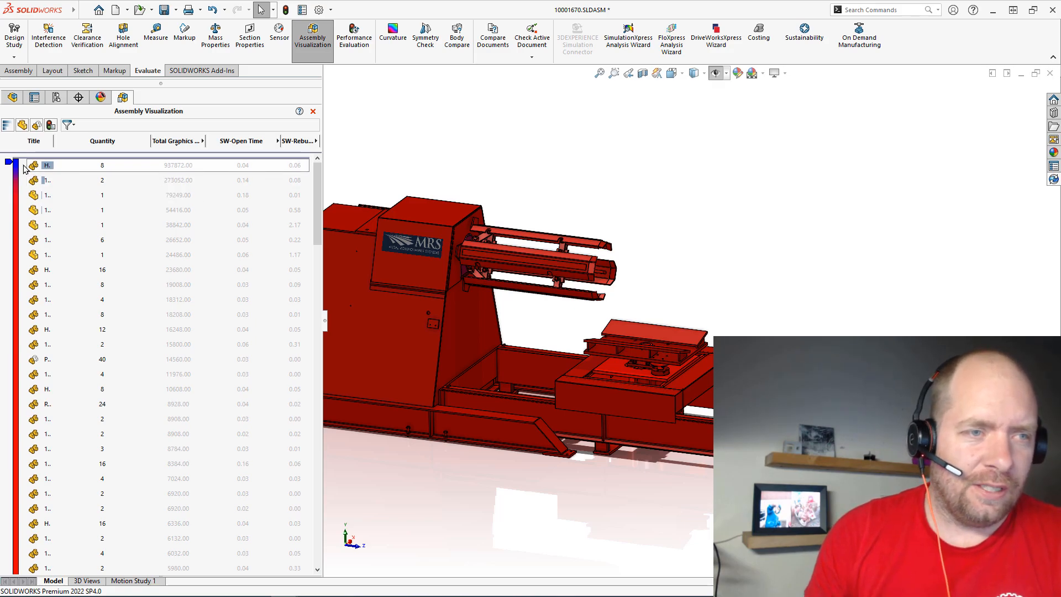
right_click(48, 165)
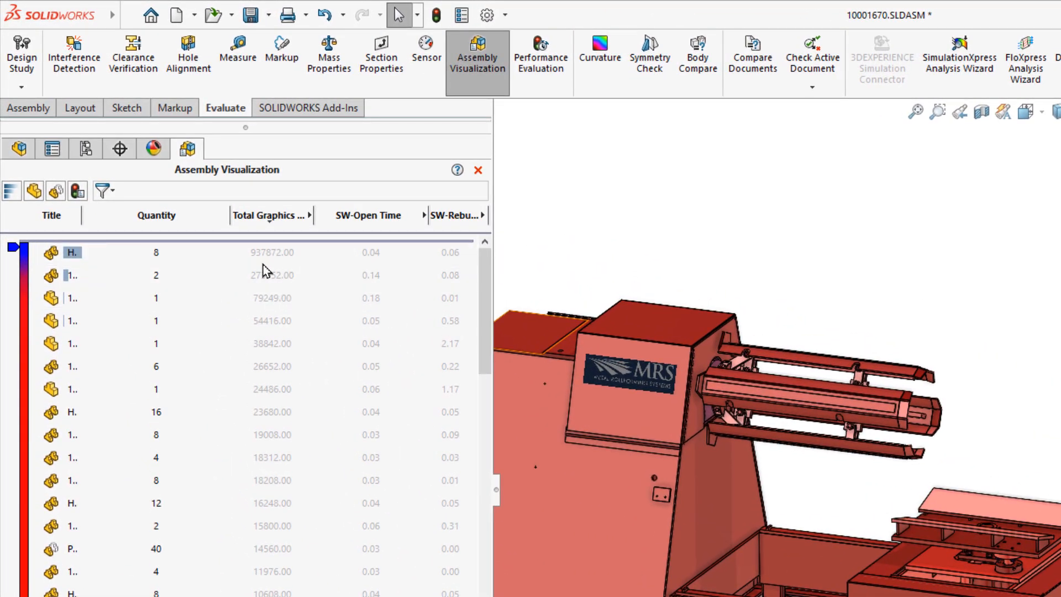
left_click(271, 275)
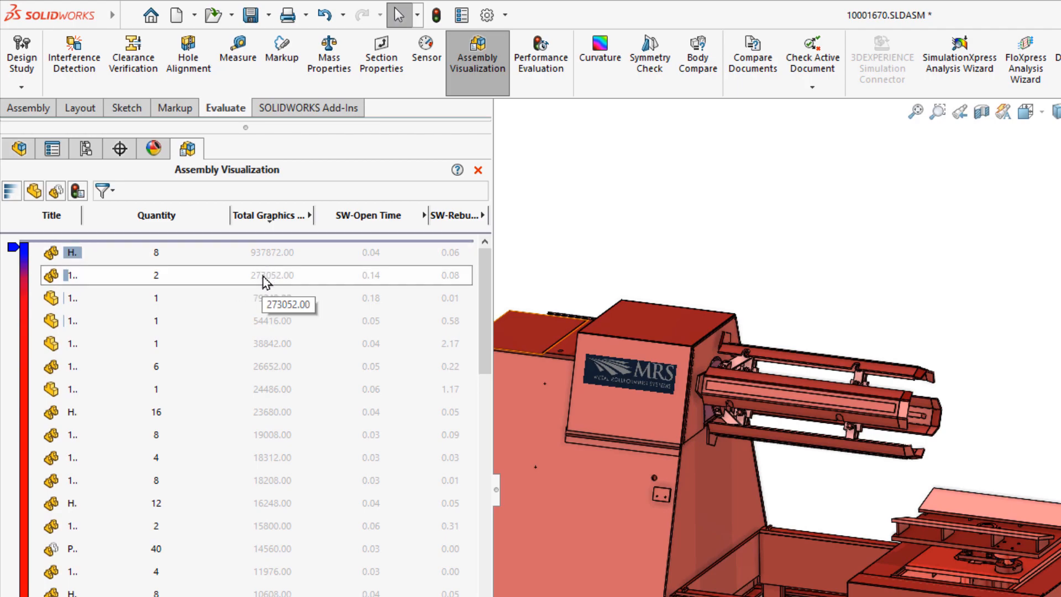
mouse_move(274, 252)
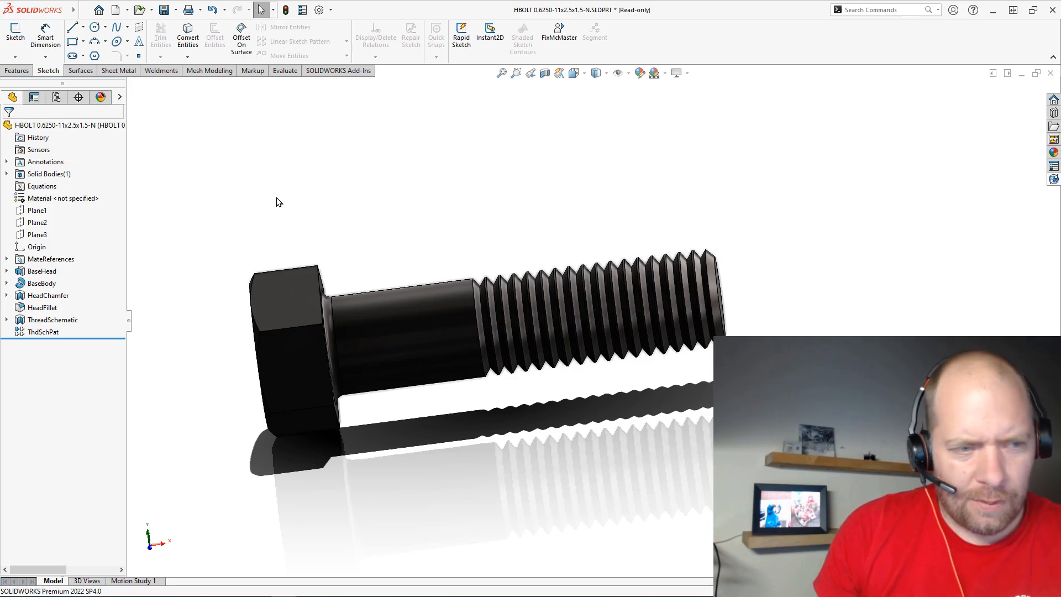
Step: Lower the hex bolt's shaded Image Quality resolution toward Low and apply it
left_click(42, 308)
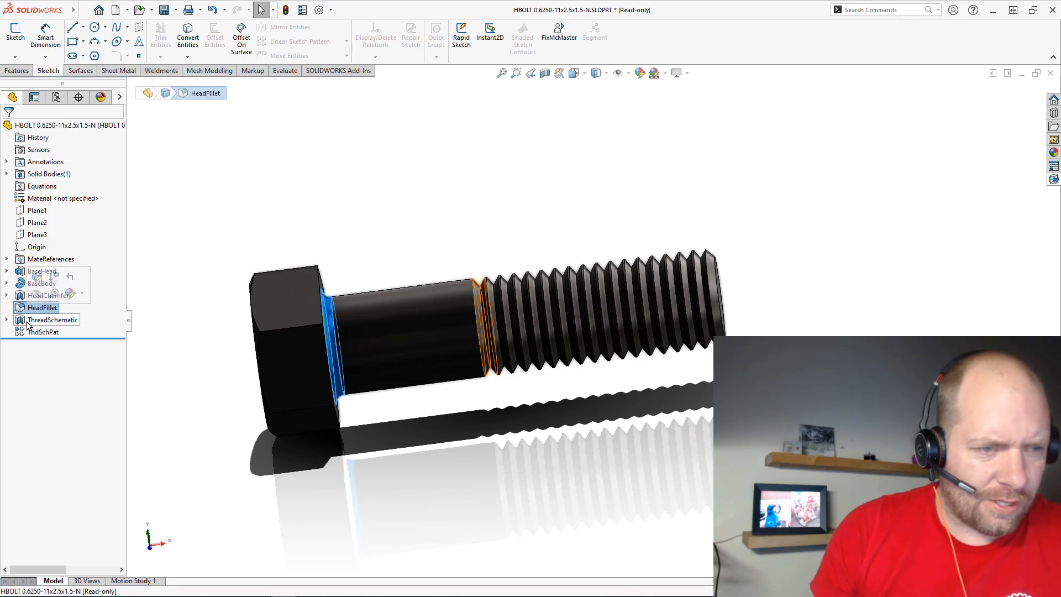
left_click(53, 318)
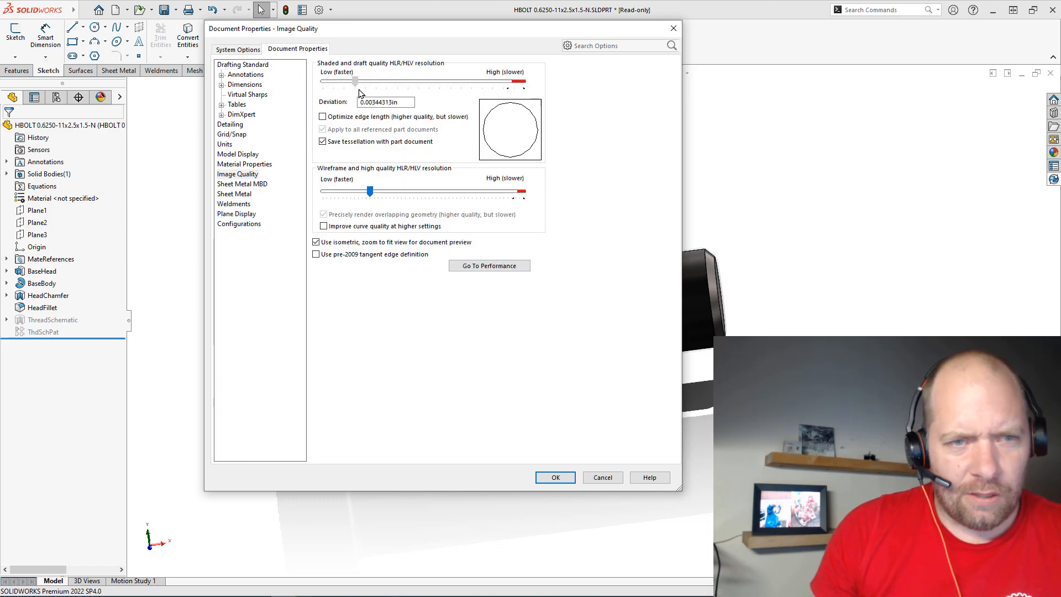
left_click_drag(355, 81, 343, 81)
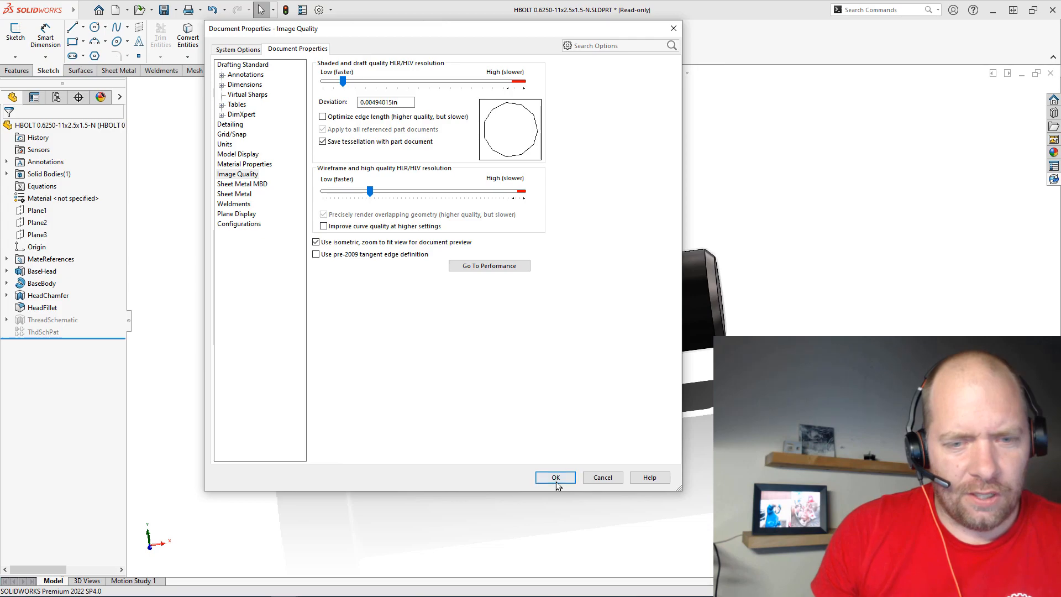
left_click(555, 477)
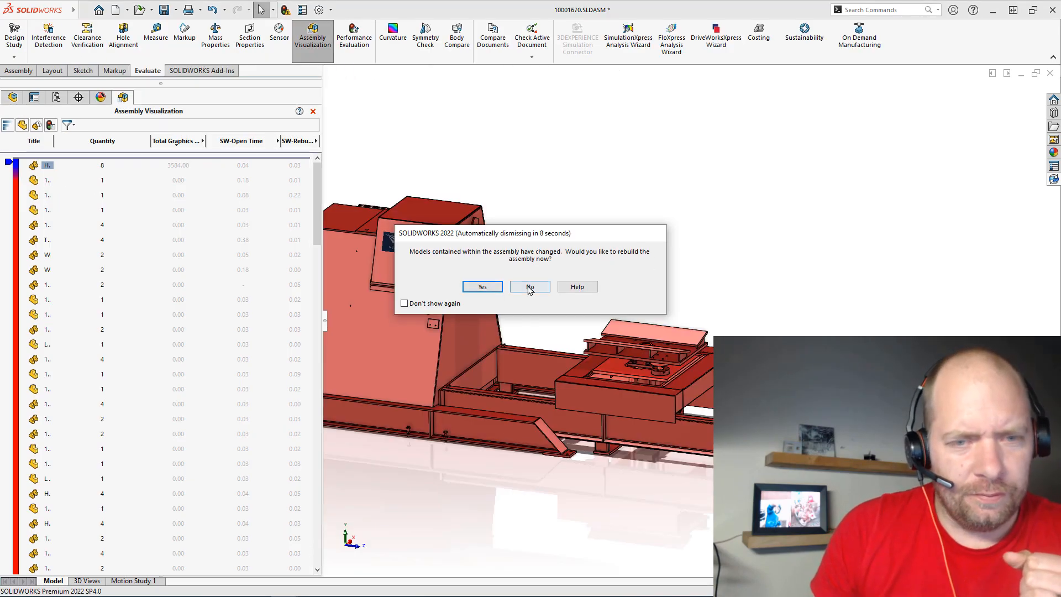
Step: Answer the rebuild prompt so the assembly updates with the reduced bolt triangle count
left_click(482, 287)
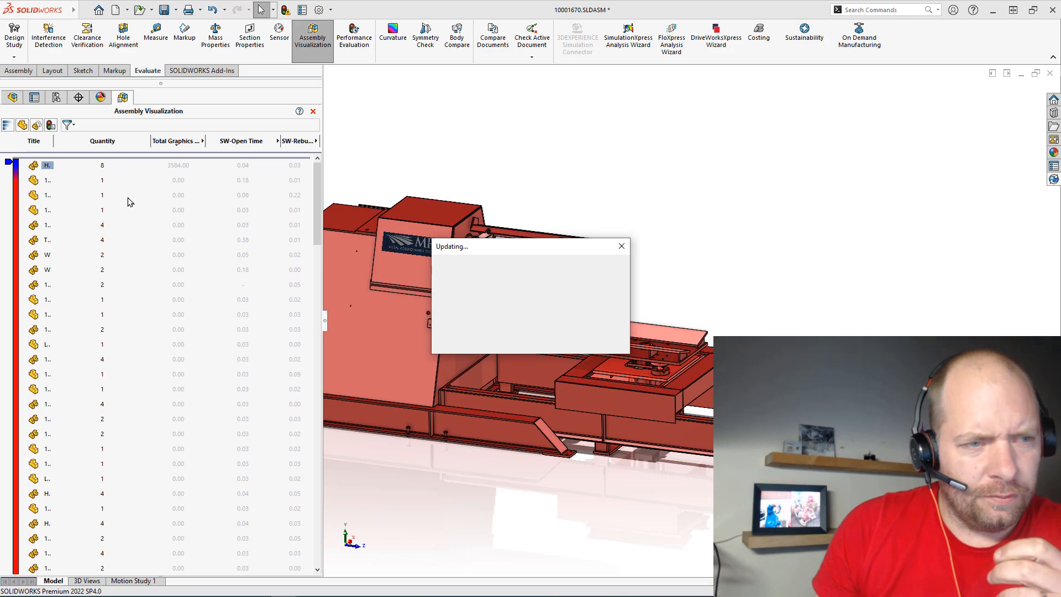